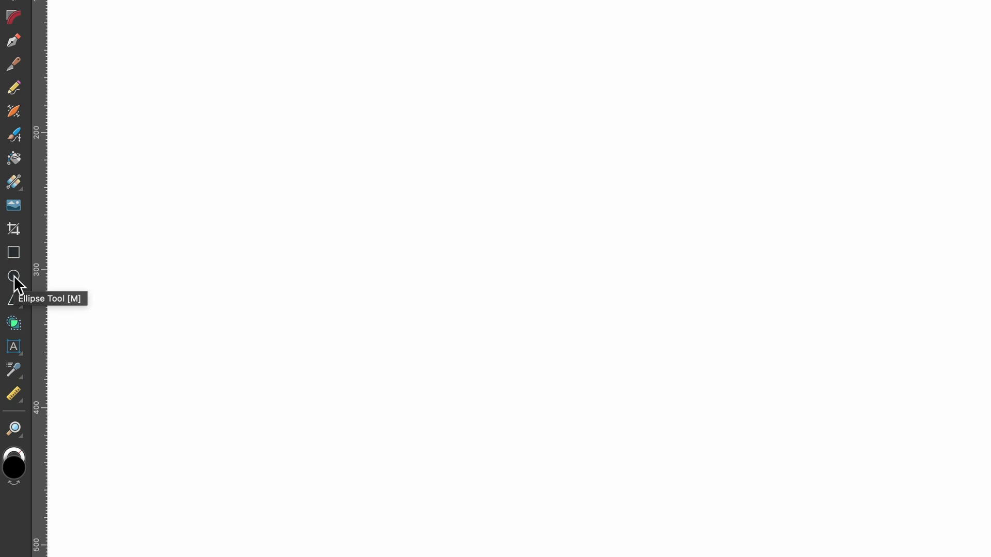
Draw a circle of about 300 px on the blank canvas with the Ellipse Tool.
{"action": "left_click", "coordinate": [13, 276]}
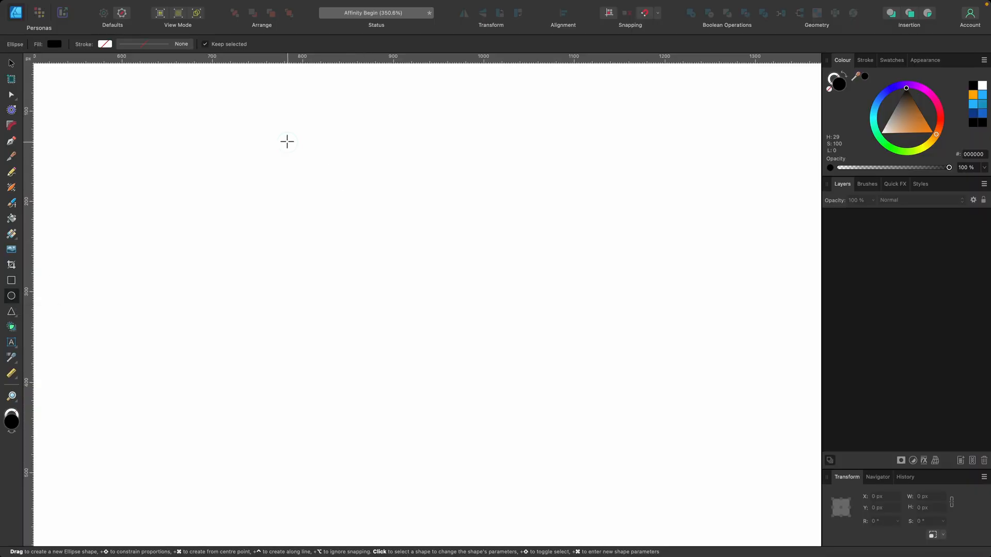
{"action": "left_click_drag", "start_coordinate": [288, 144], "coordinate": [559, 414]}
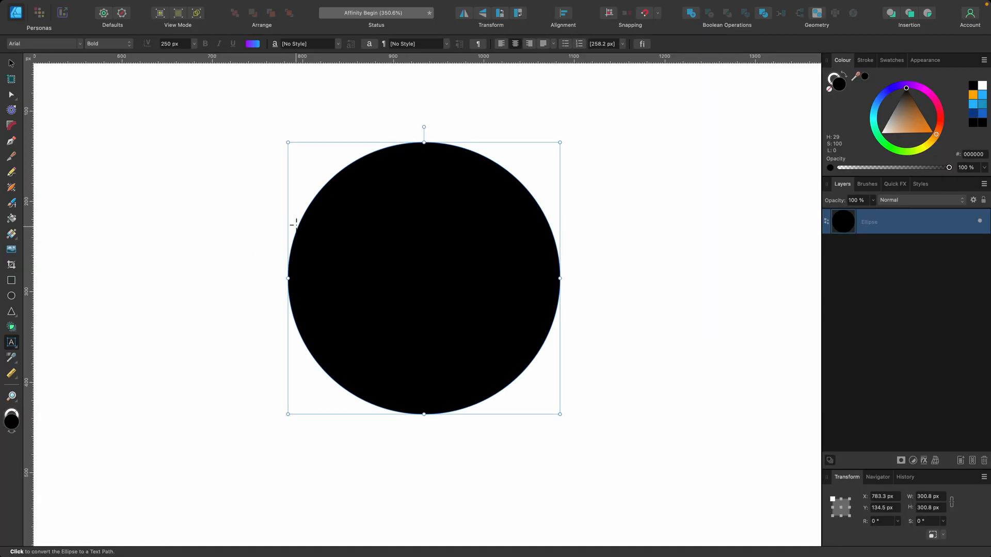
{"action": "mouse_move", "coordinate": [304, 206]}
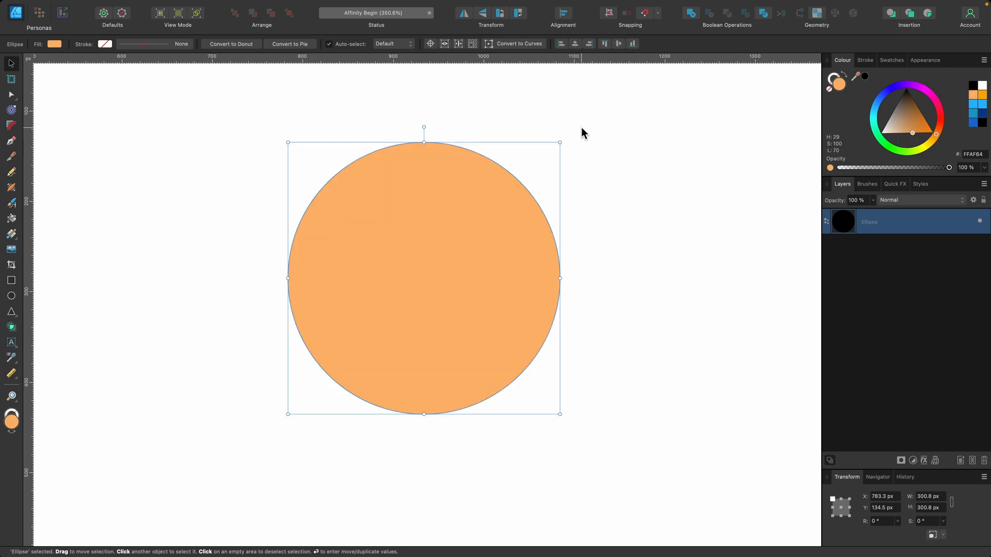
Turn the circle's outline into a text path and type 'ARTISTIC' along its upper edge.
{"action": "left_click", "coordinate": [11, 343]}
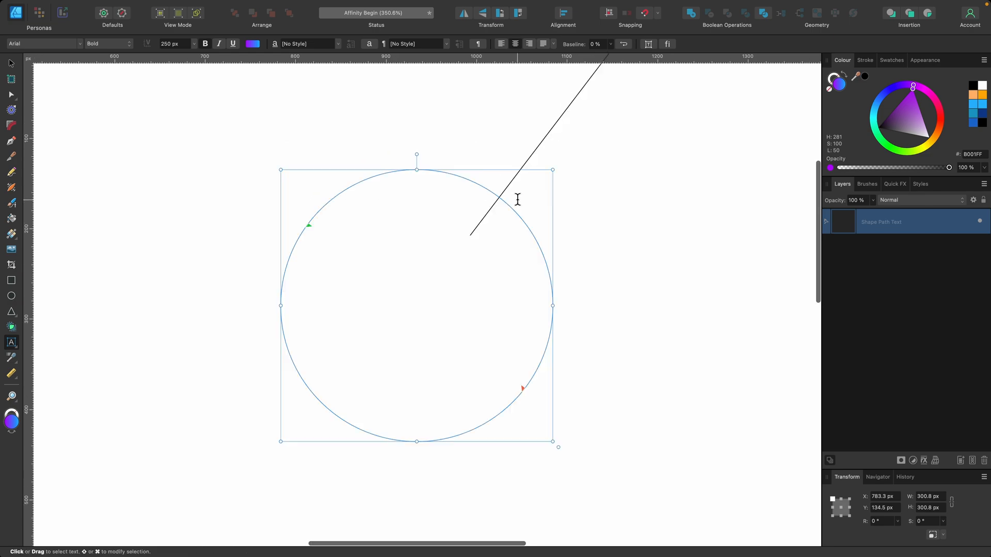
{"action": "left_click", "coordinate": [193, 44]}
{"action": "type", "text": "ART"}
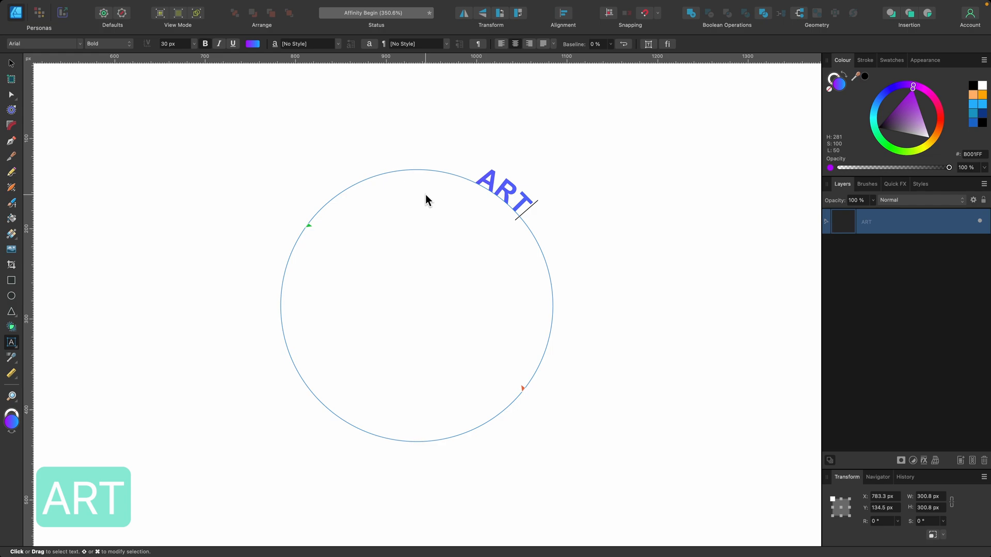
{"action": "type", "text": "ISTIC"}
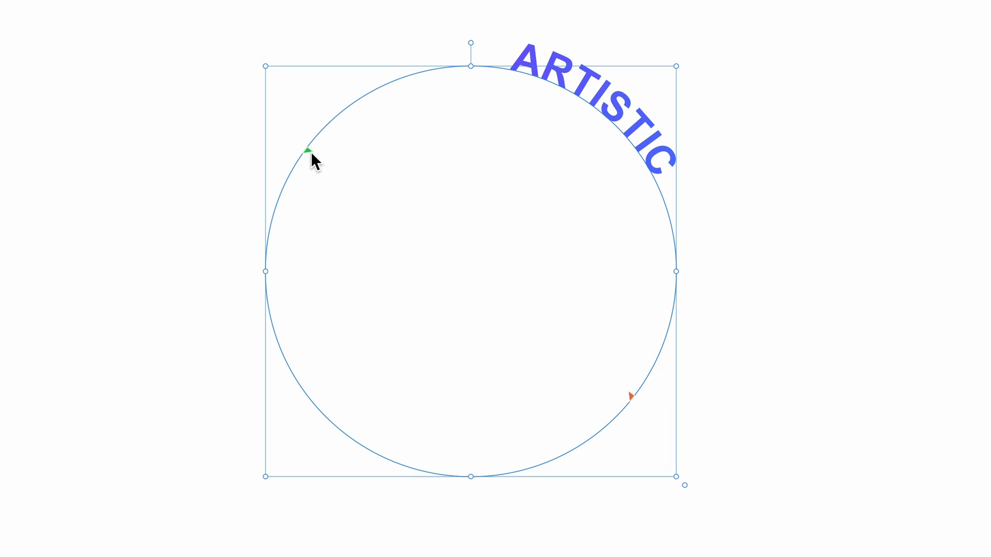
{"action": "mouse_move", "coordinate": [631, 399]}
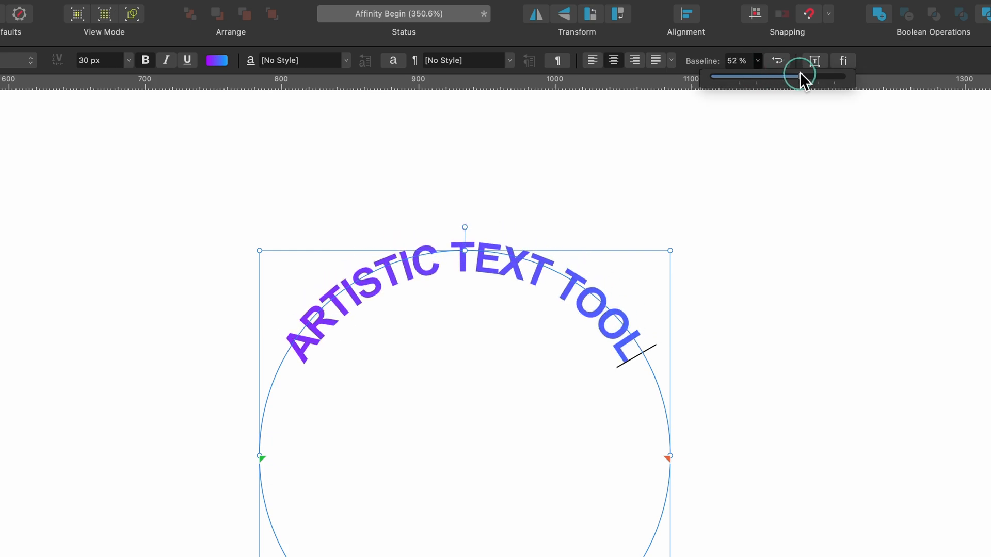
Adjust the Baseline offset of 'ARTISTIC TEXT TOOL' so it sits on the circle's outline.
{"action": "left_click_drag", "start_coordinate": [803, 76], "coordinate": [776, 76]}
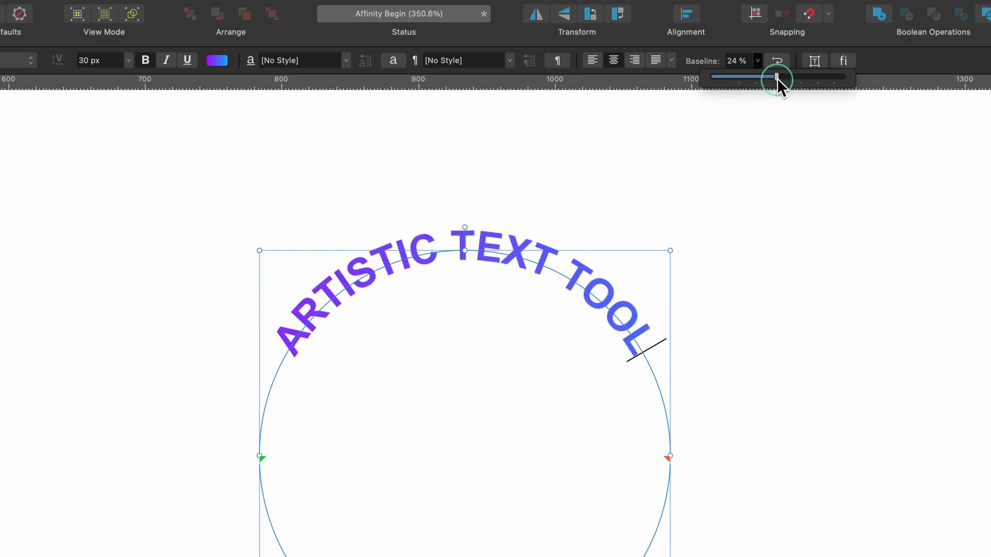
{"action": "left_click_drag", "start_coordinate": [775, 76], "coordinate": [788, 77]}
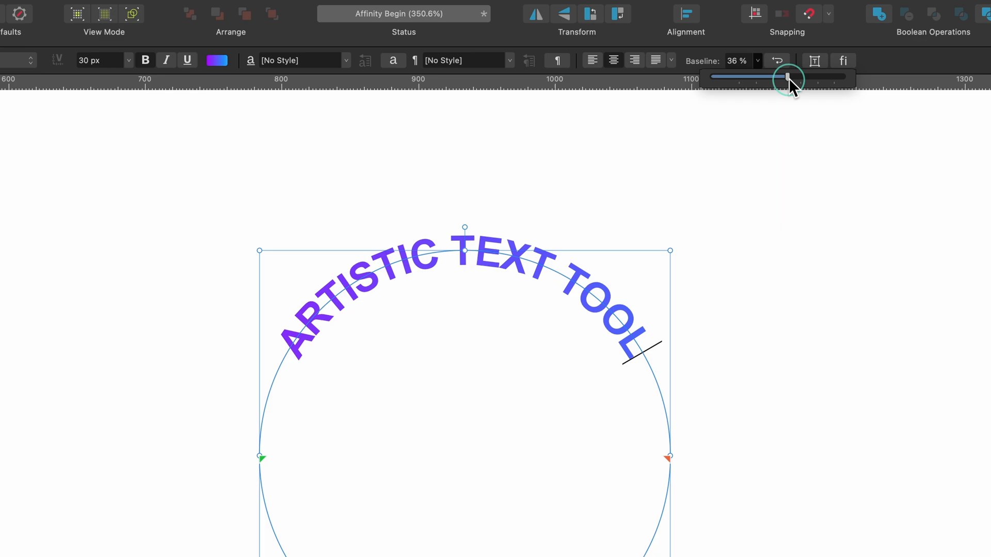
{"action": "left_click_drag", "start_coordinate": [789, 76], "coordinate": [778, 76]}
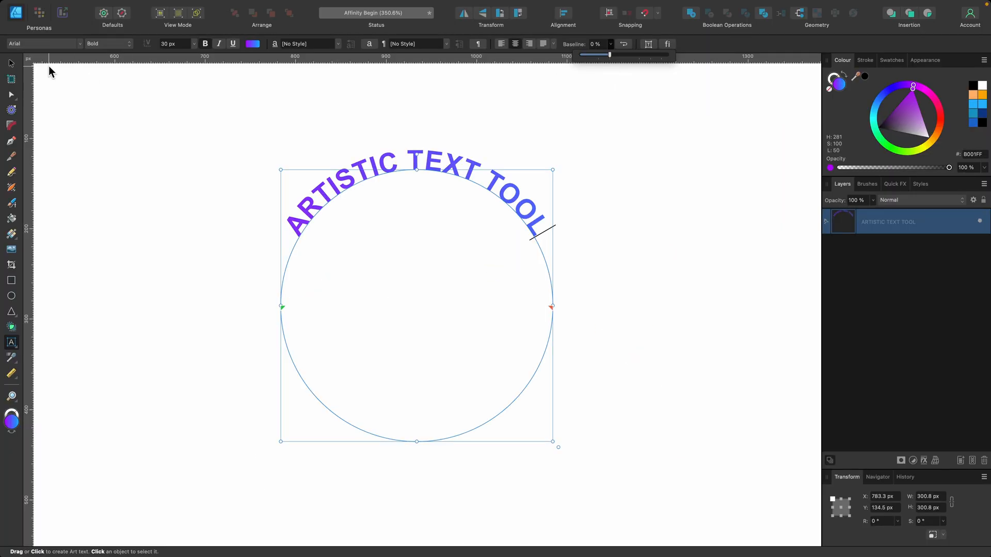
{"action": "left_click", "coordinate": [9, 63]}
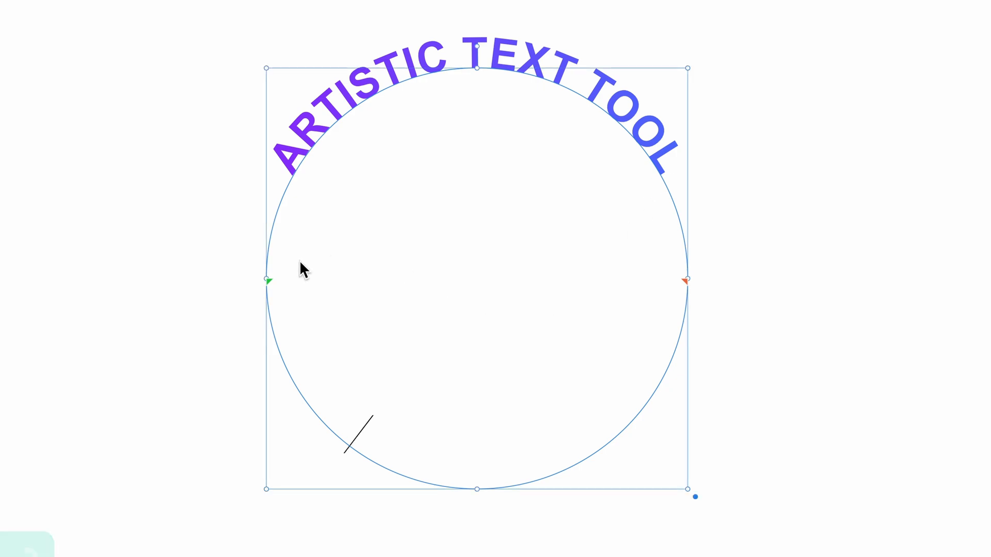
{"action": "mouse_move", "coordinate": [469, 429]}
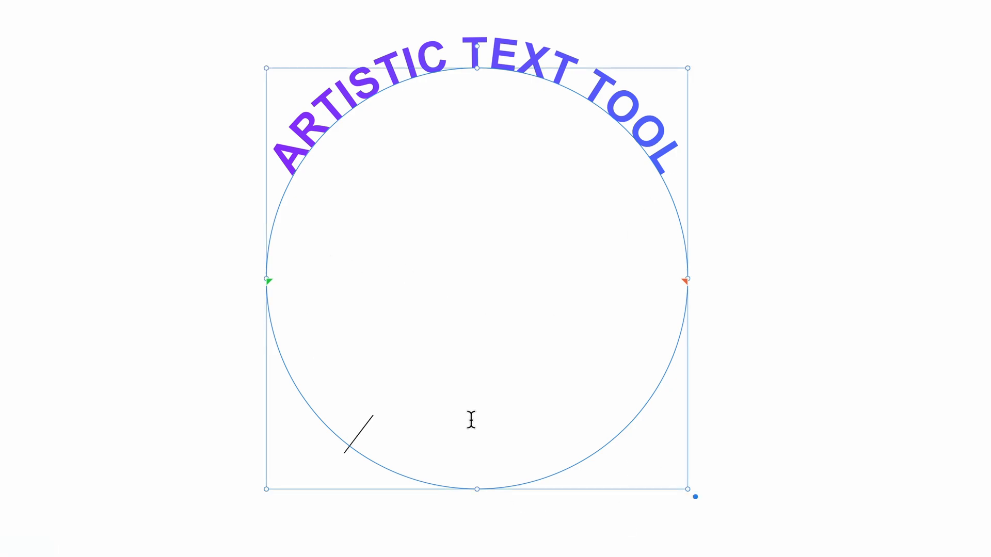
Type 'AFFINITY DESIGNER' along the circle's bottom and adjust its Baseline offset.
{"action": "type", "text": "AFFINITY DESIGNER"}
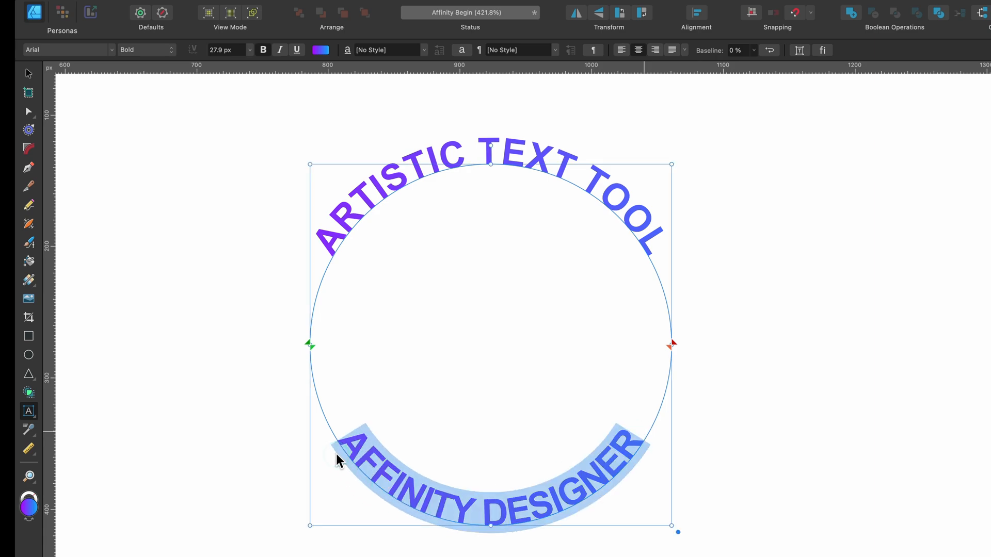
{"action": "left_click", "coordinate": [753, 50]}
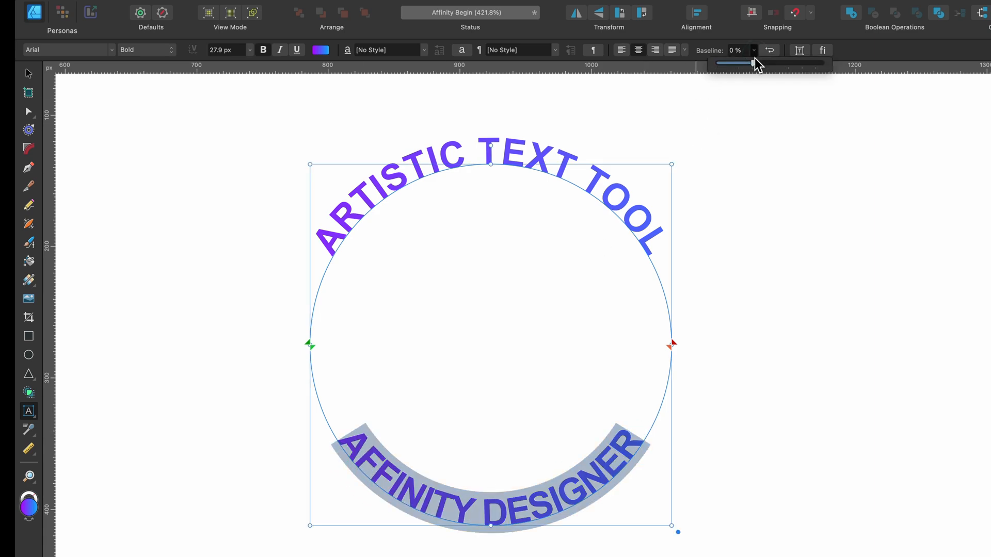
{"action": "left_click_drag", "start_coordinate": [733, 63], "coordinate": [777, 62]}
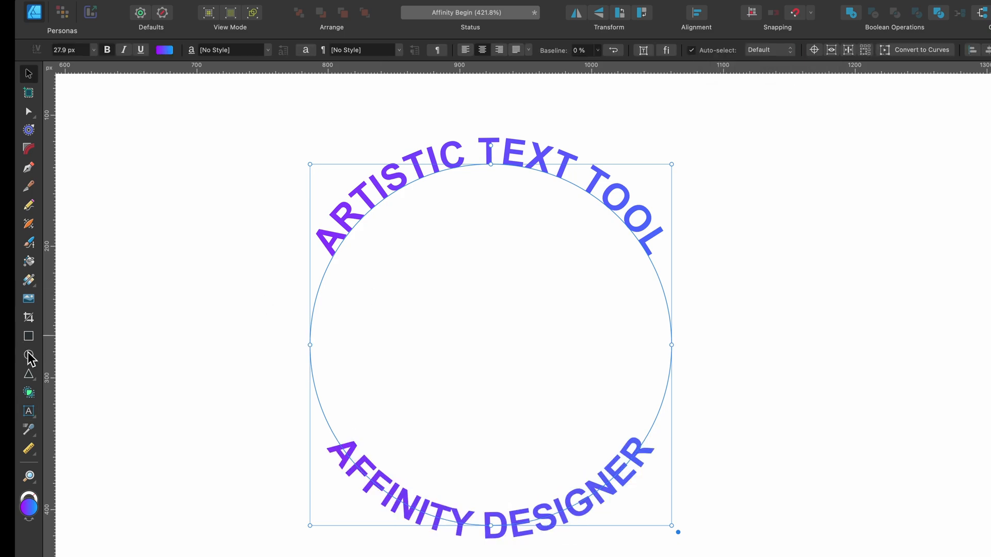
{"action": "left_click", "coordinate": [29, 355]}
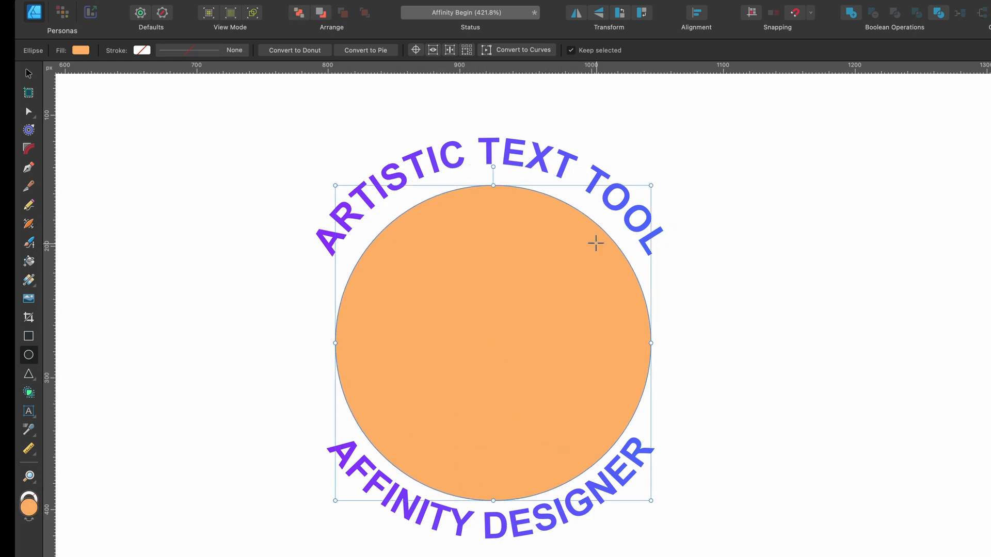
{"action": "mouse_move", "coordinate": [506, 261]}
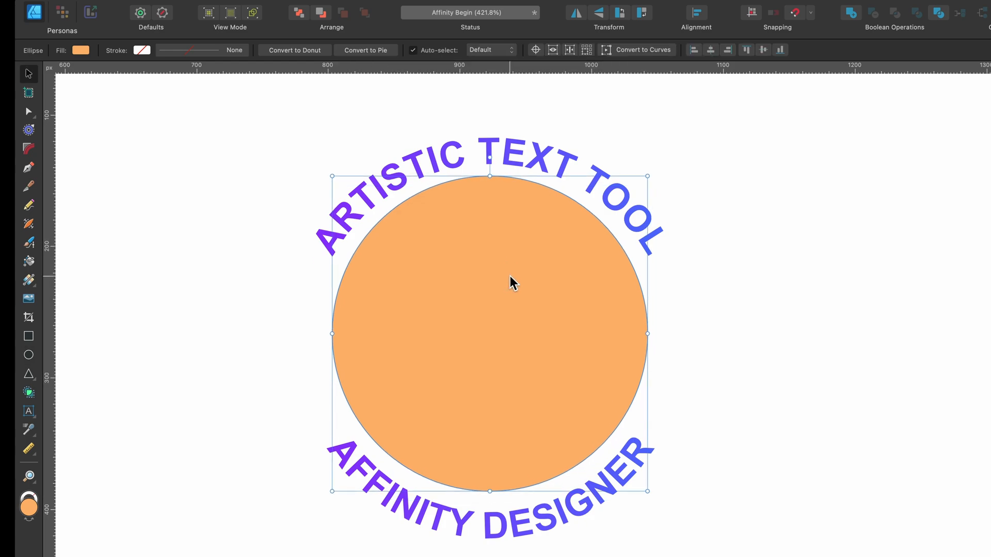
{"action": "mouse_move", "coordinate": [117, 274]}
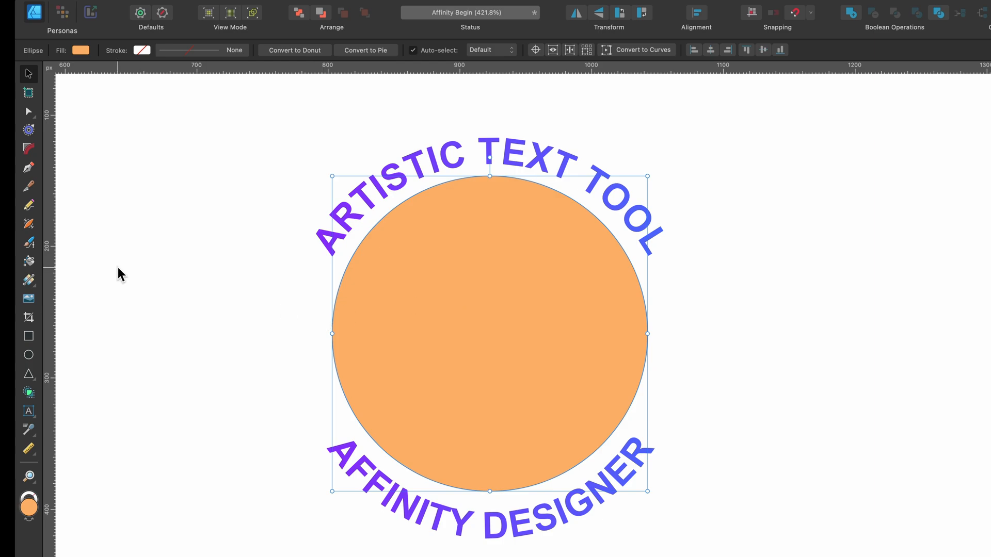
Draw a wavy Pen Tool curve above the design and make it a text path for 'AFFINITY'.
{"action": "left_click", "coordinate": [28, 167]}
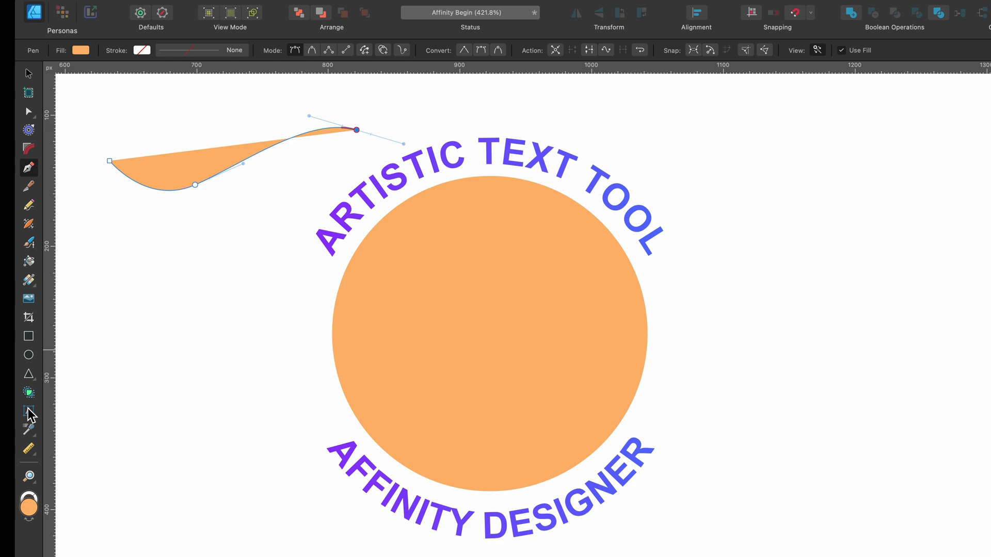
{"action": "left_click", "coordinate": [29, 409]}
{"action": "type", "text": "AFFINITY"}
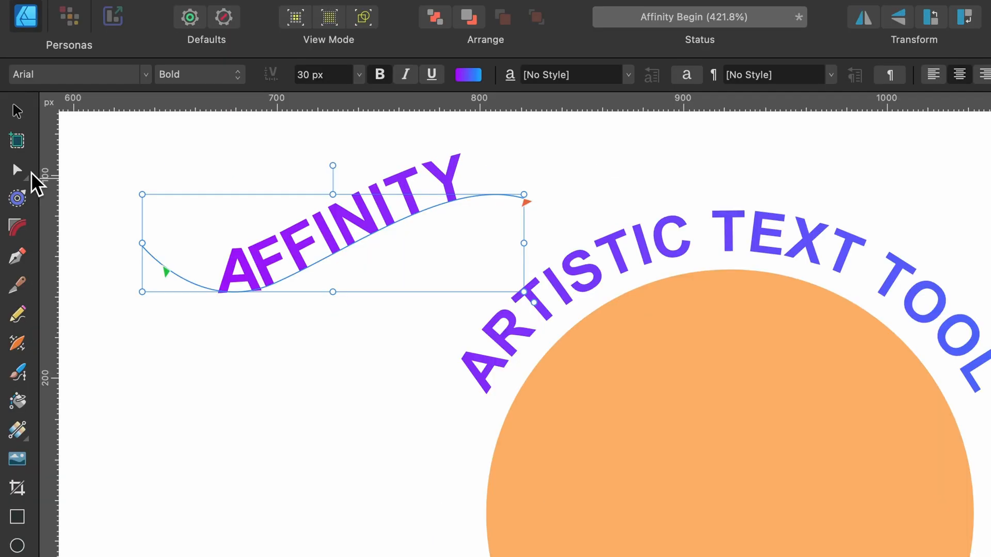
Drag the curve's end node right, then down toward the arched text.
{"action": "left_click", "coordinate": [15, 169]}
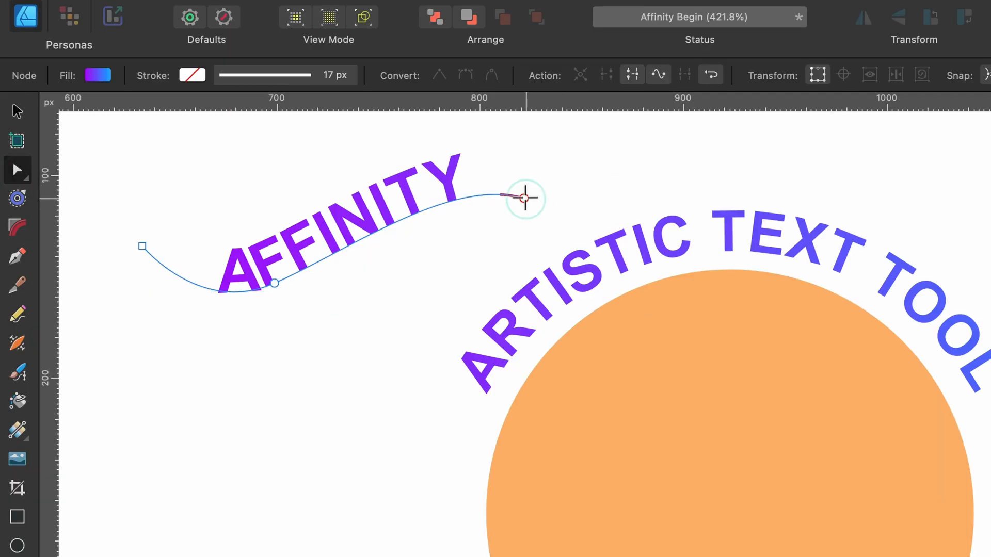
{"action": "left_click_drag", "start_coordinate": [524, 198], "coordinate": [647, 203]}
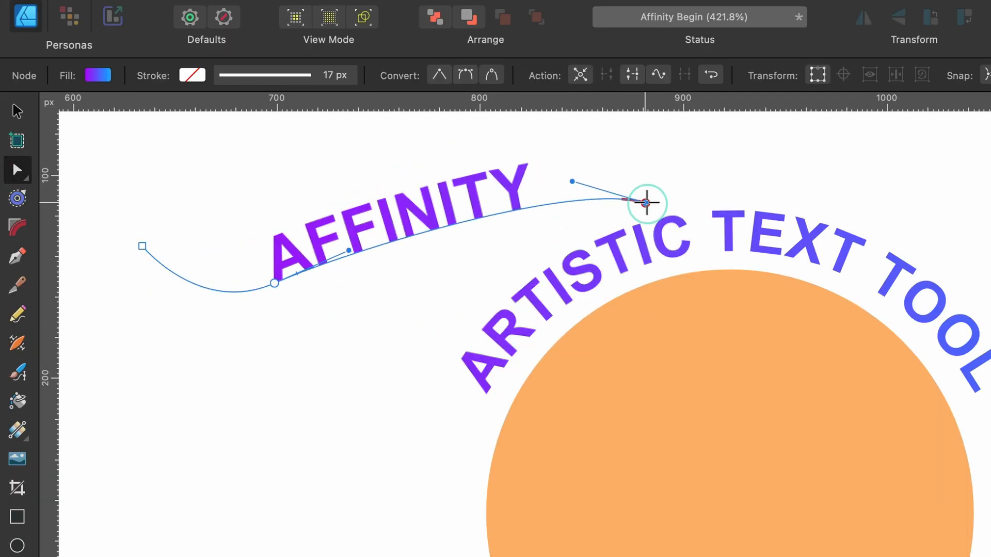
{"action": "left_click_drag", "start_coordinate": [646, 203], "coordinate": [573, 248]}
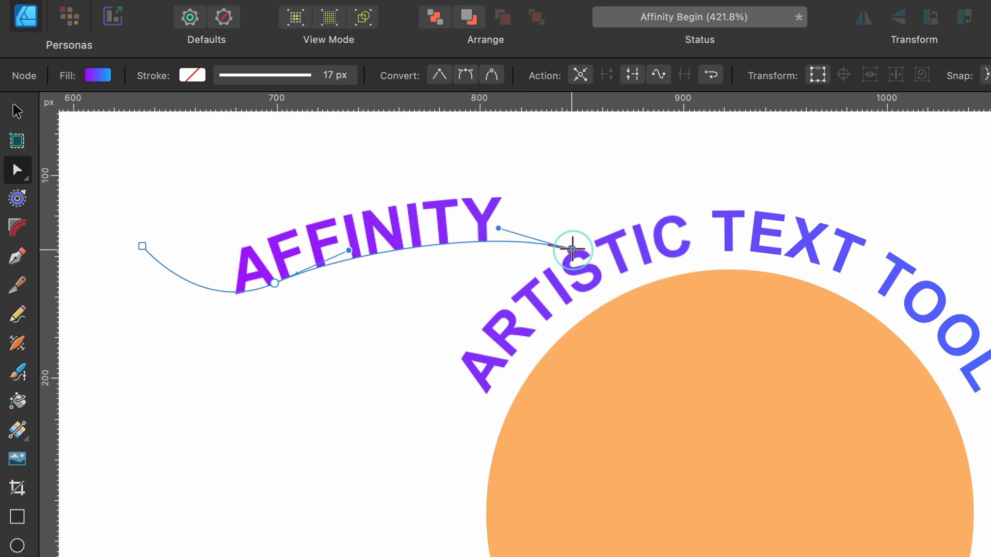